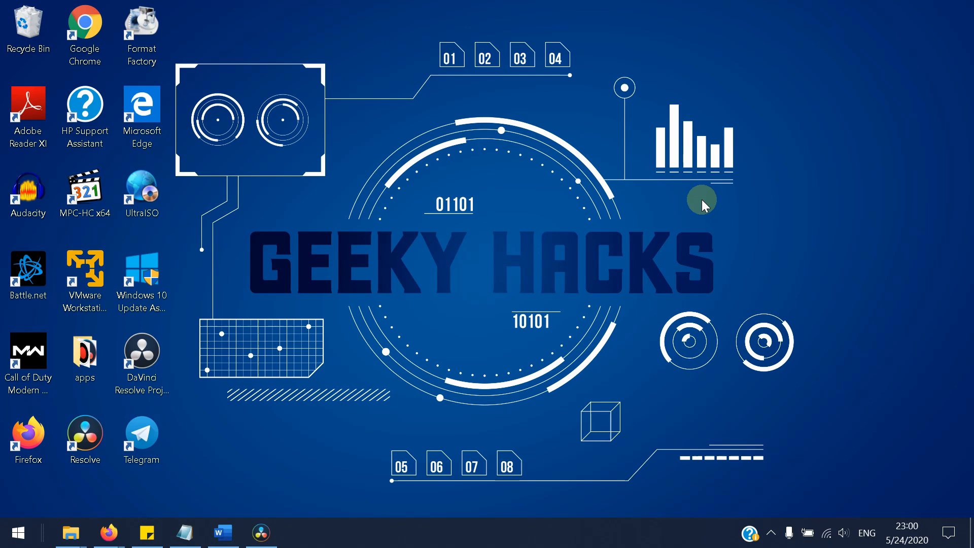
mouse_move(820, 533)
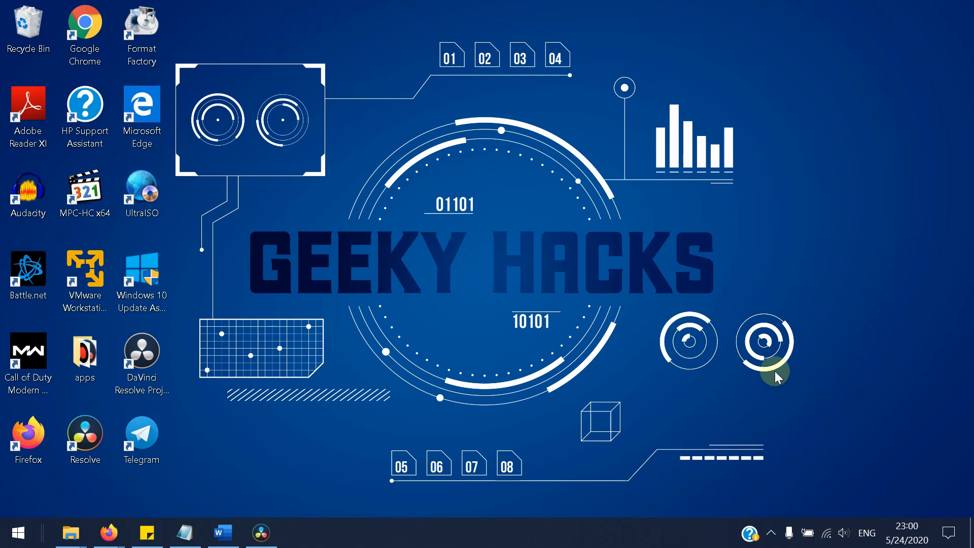
mouse_move(798, 345)
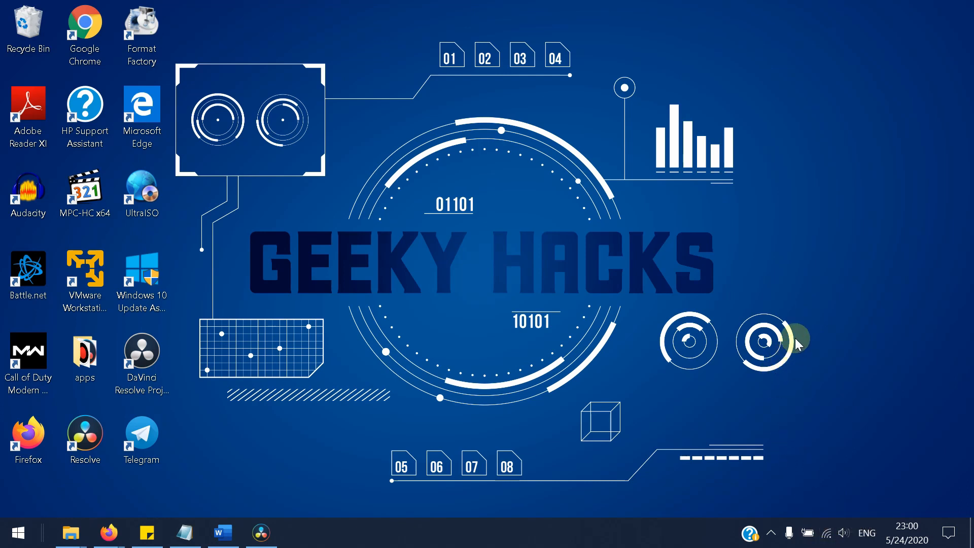
mouse_move(800, 329)
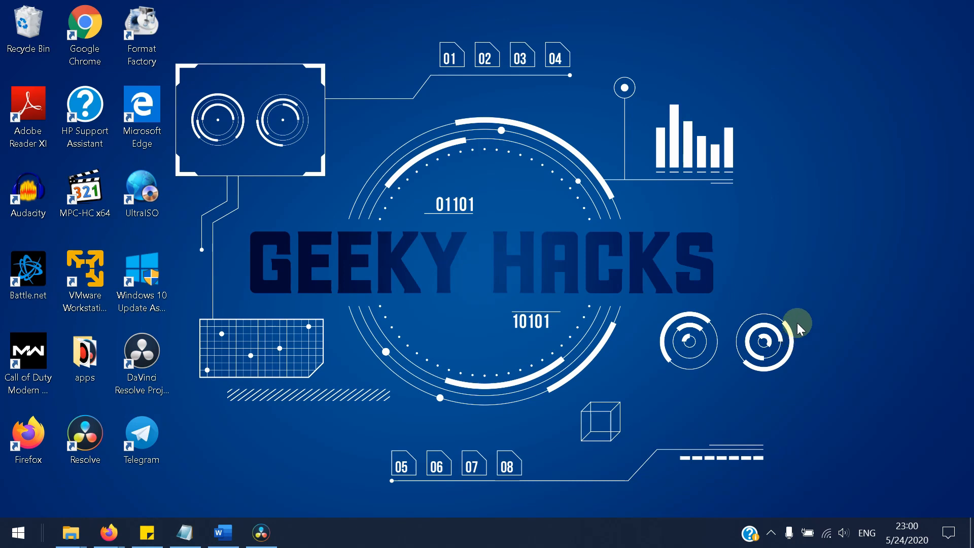
mouse_move(729, 324)
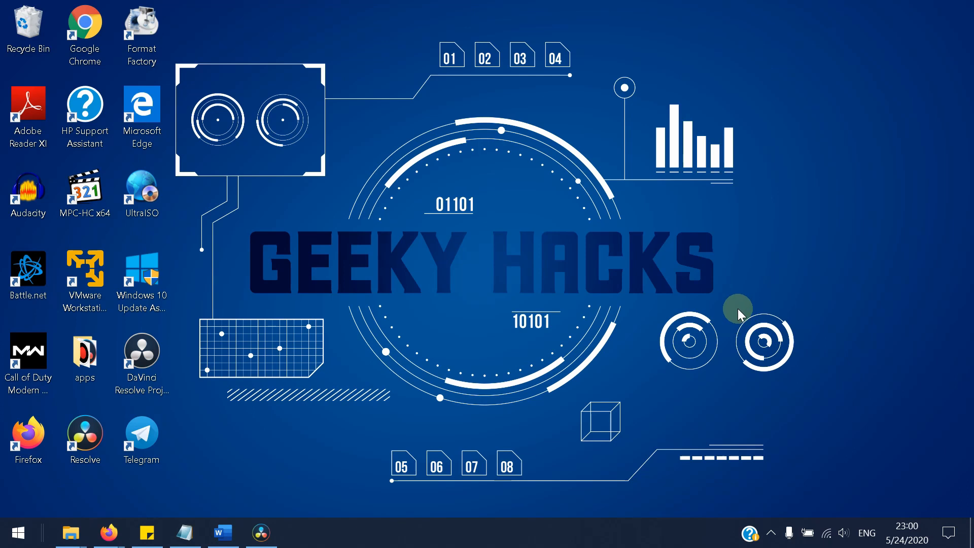
mouse_move(741, 309)
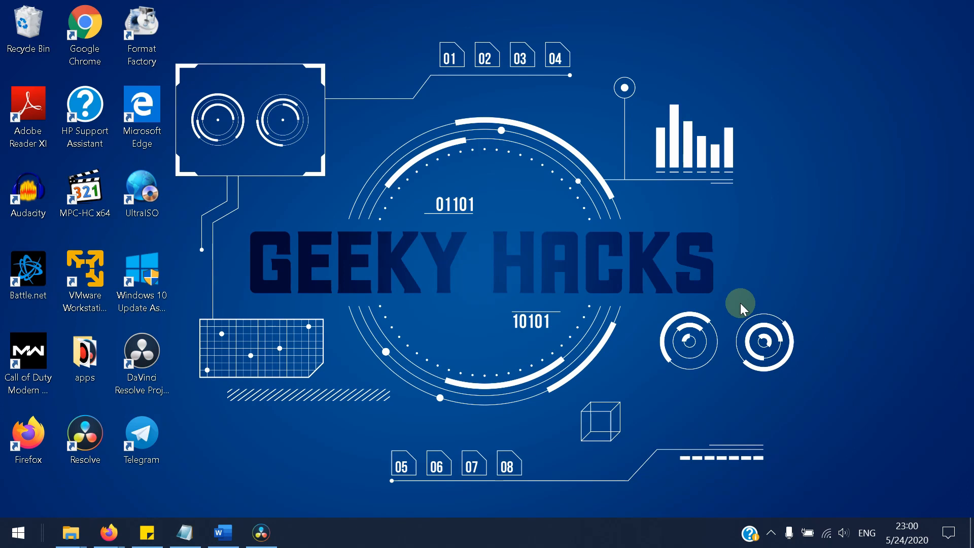
mouse_move(782, 251)
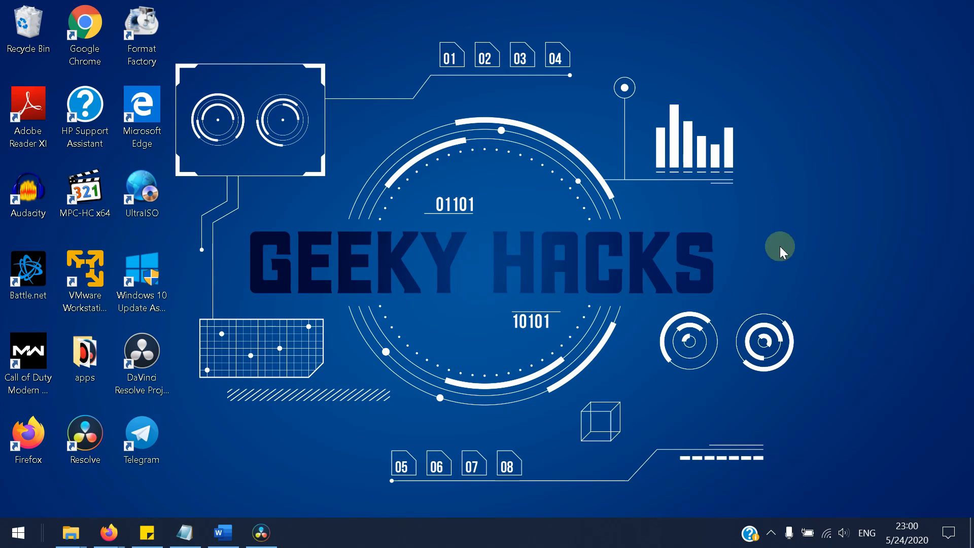
mouse_move(724, 258)
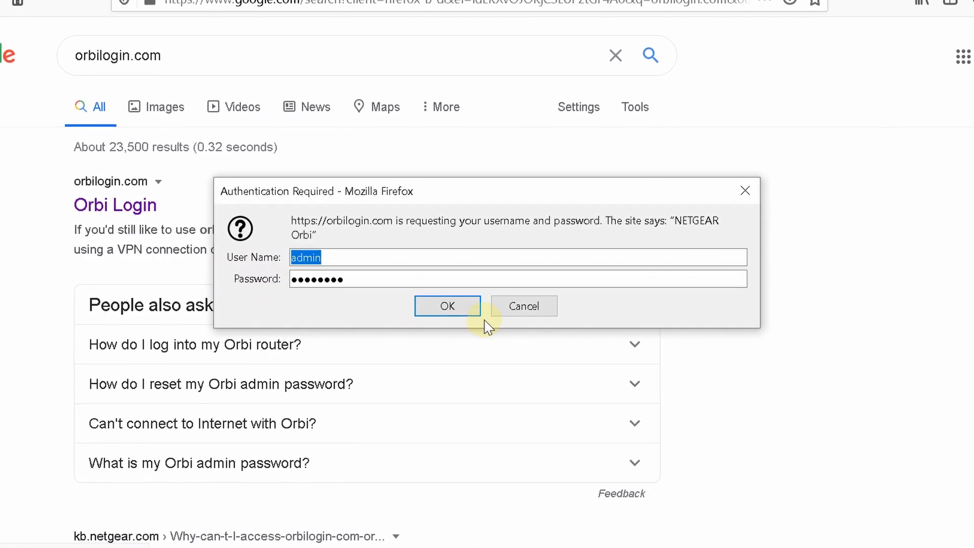
- Confirm the router login and go from the BASIC Home dashboard to Wireless Settings
click(446, 306)
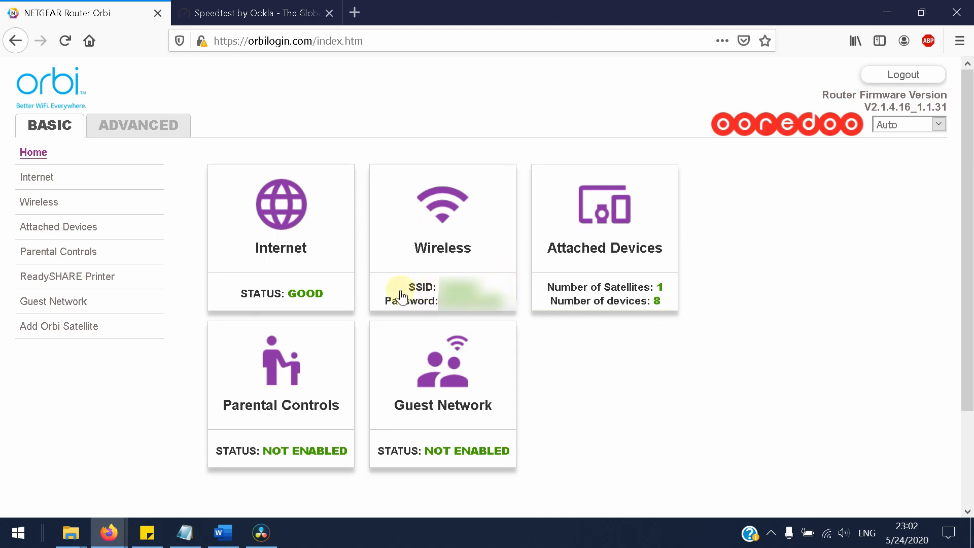
mouse_move(528, 329)
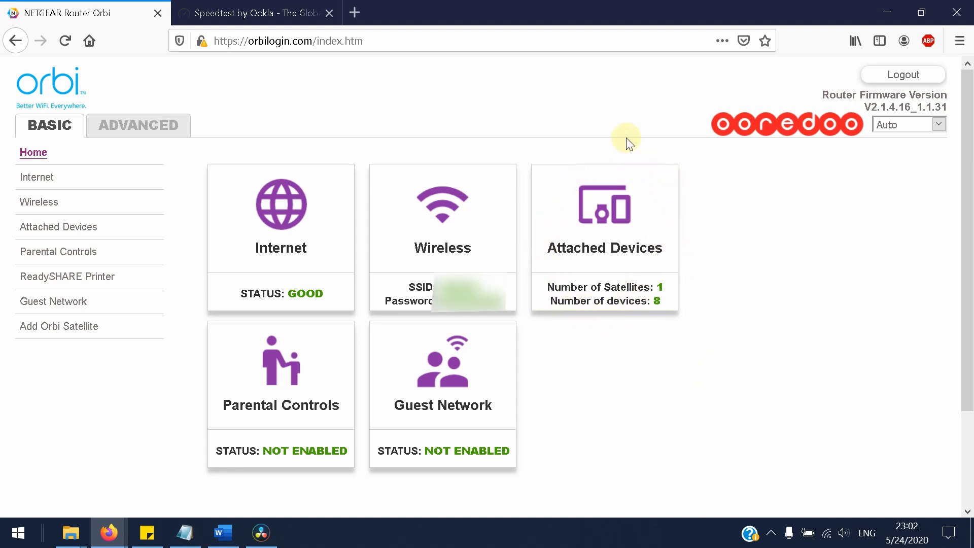
mouse_move(549, 231)
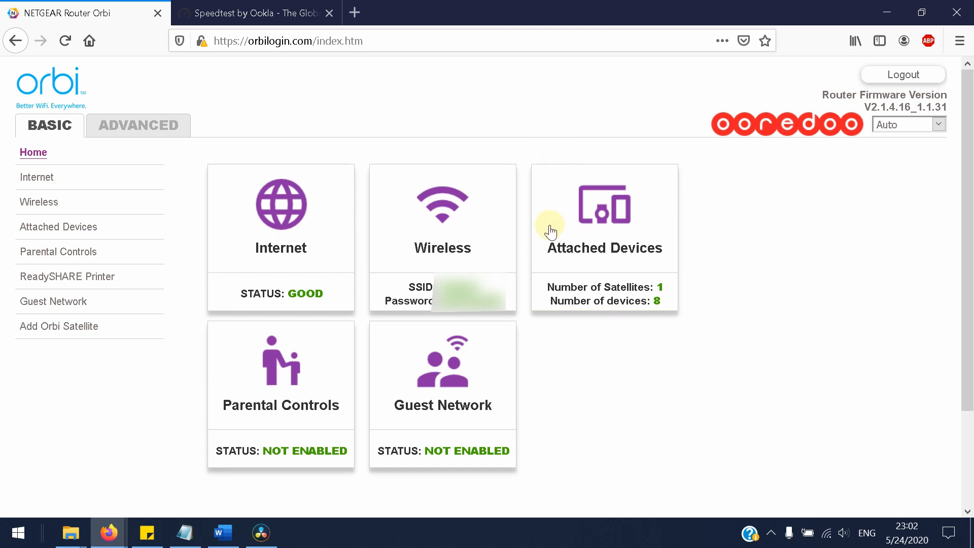
mouse_move(487, 217)
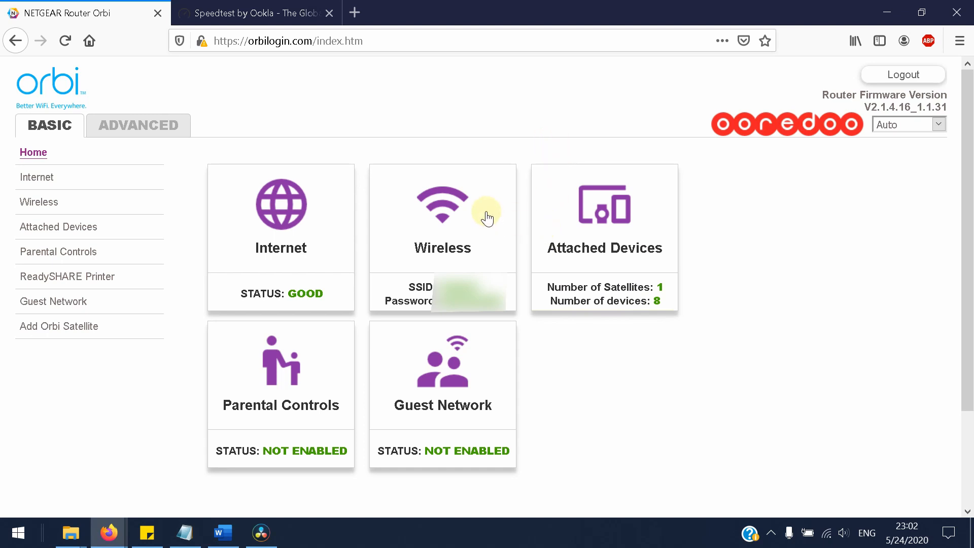
click(442, 218)
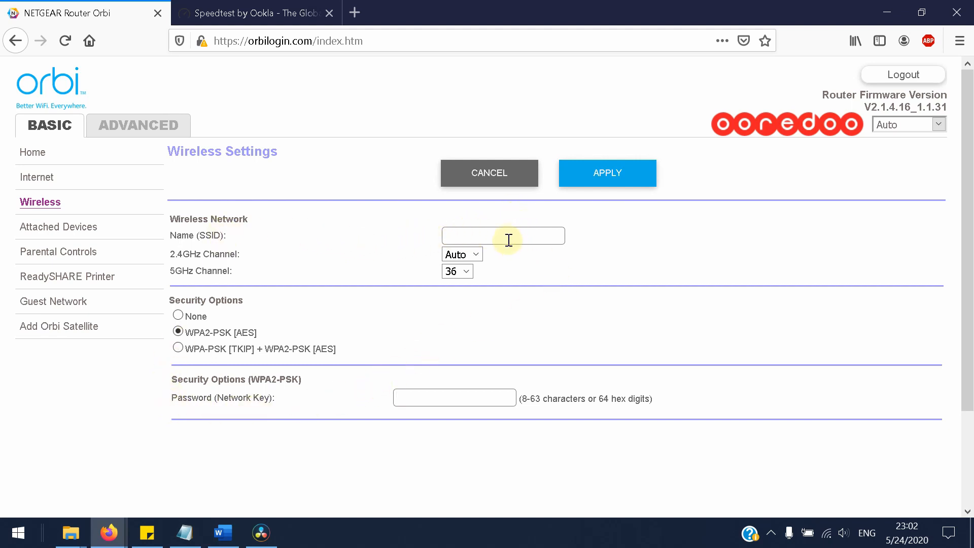
mouse_move(568, 296)
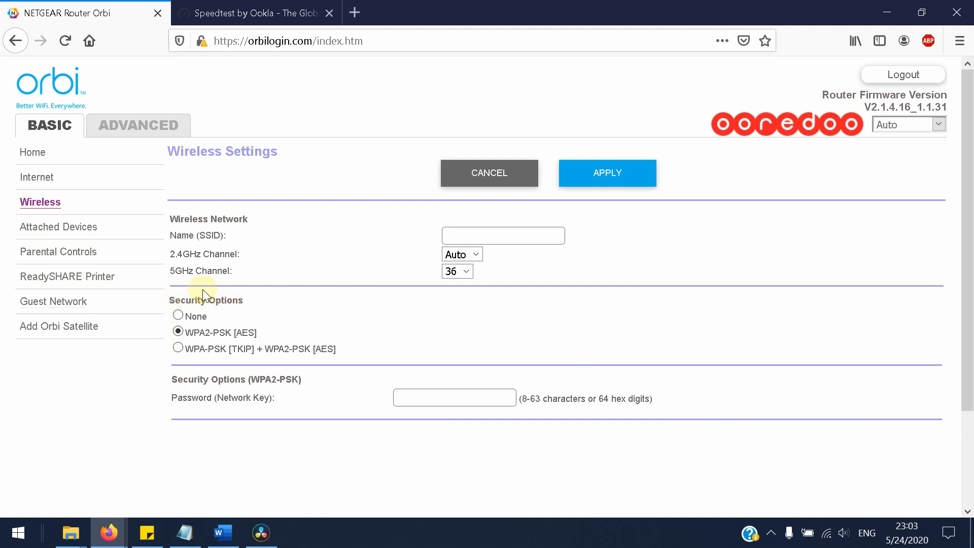
mouse_move(259, 303)
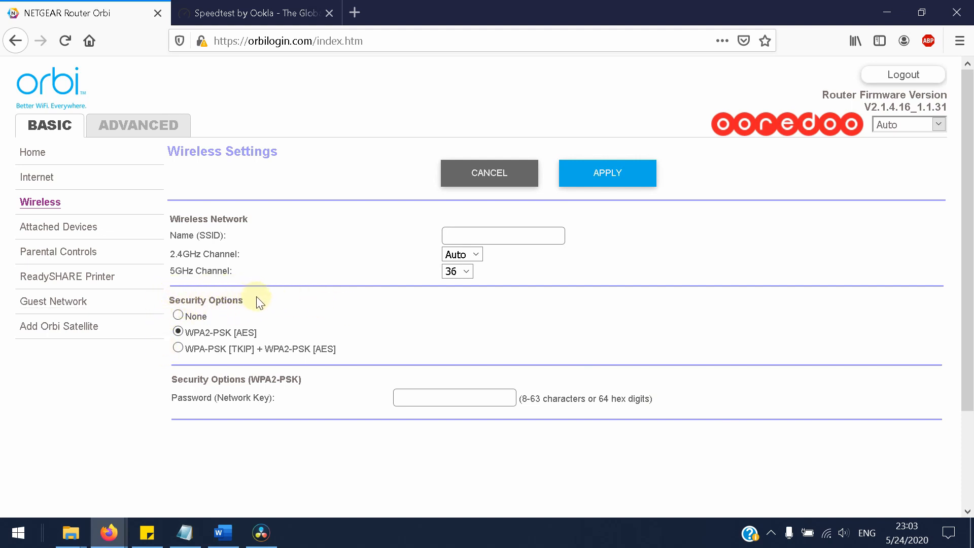
mouse_move(627, 332)
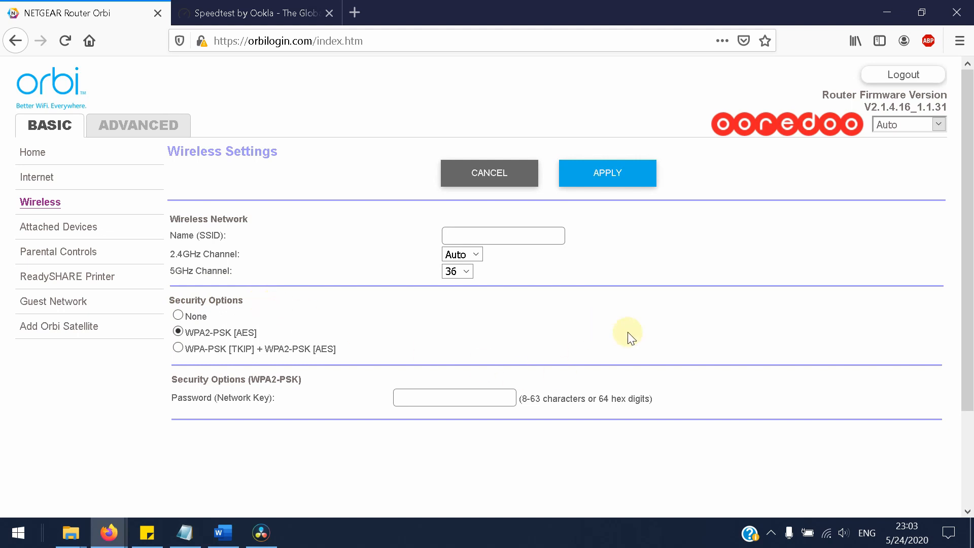
- Show the Windows Wi-Fi network list over the WPA2-PSK [AES] Wireless Settings page
click(826, 532)
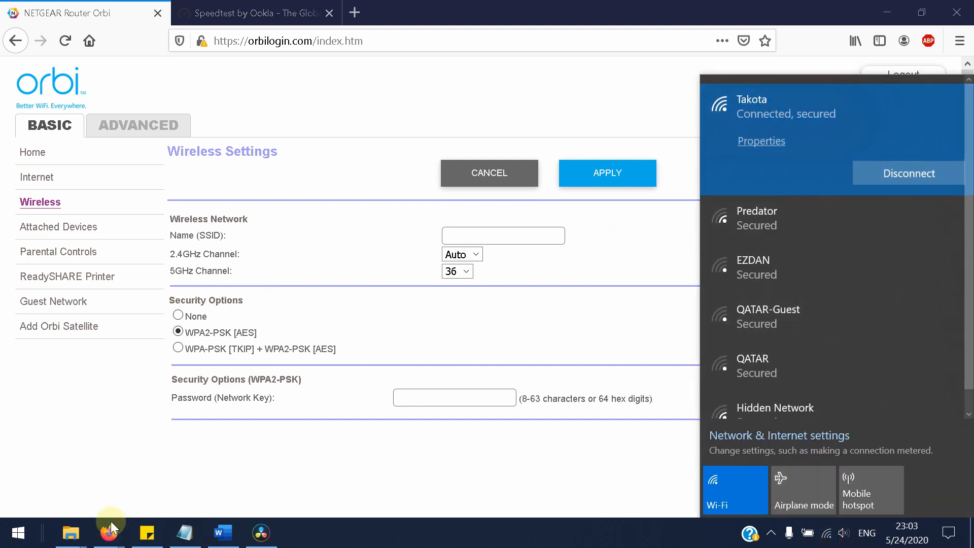
mouse_move(70, 532)
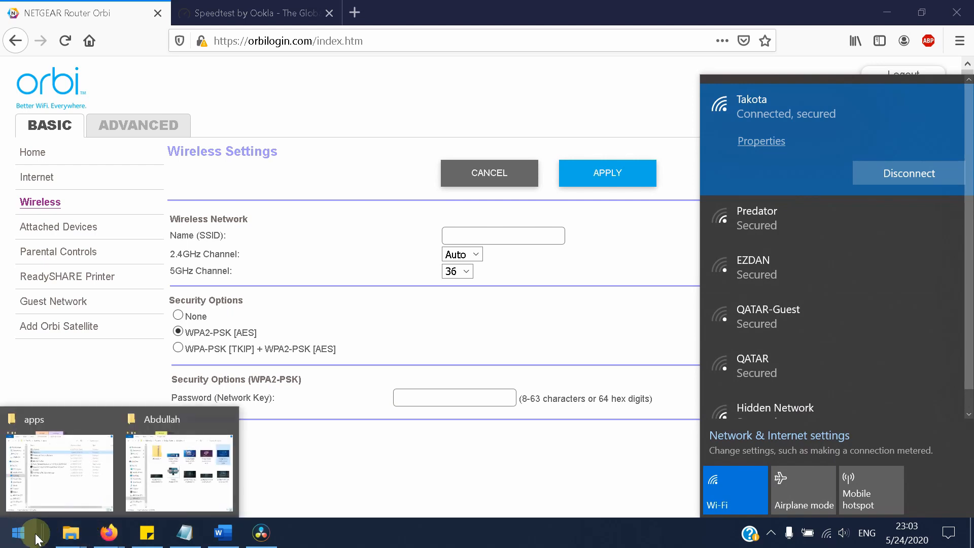
- Search the Start menu for "control Panel" to bring up the Control Panel result
click(16, 533)
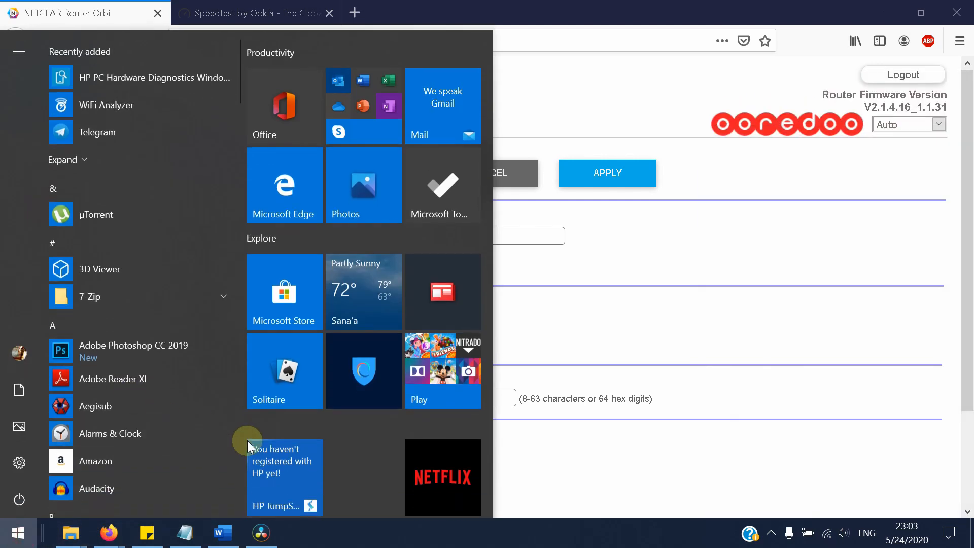
text(cm)
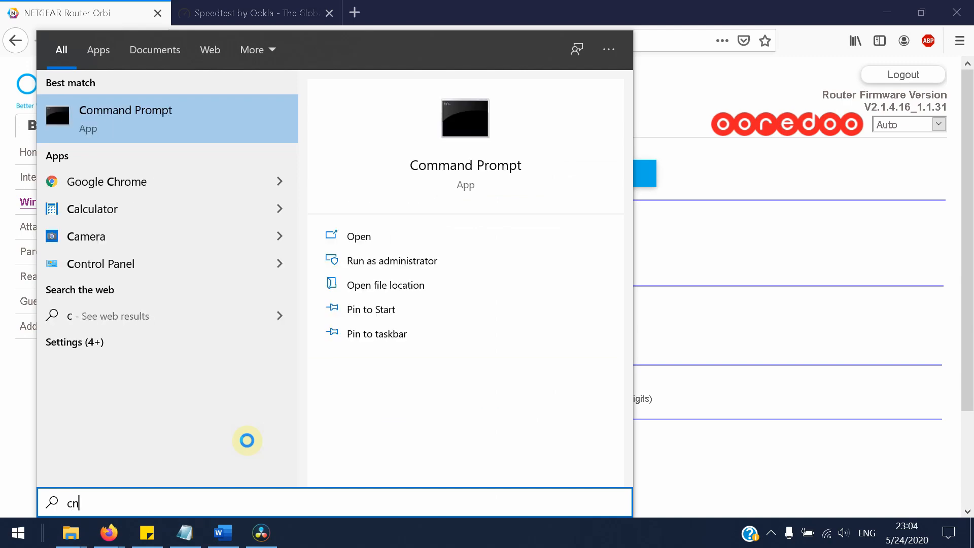
text(ontrol Panel)
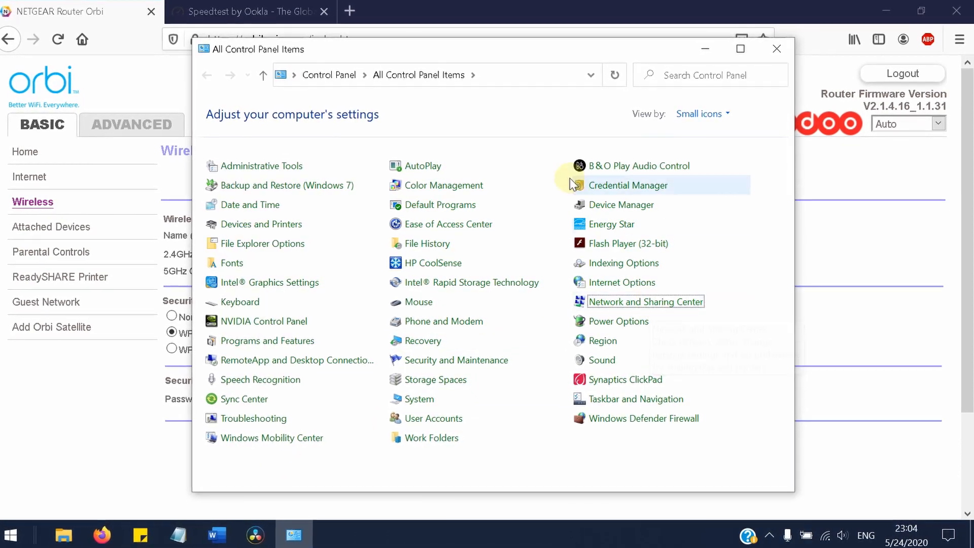
- View the Takota Wi-Fi network's security properties: WPA2-Personal with AES encryption
click(646, 301)
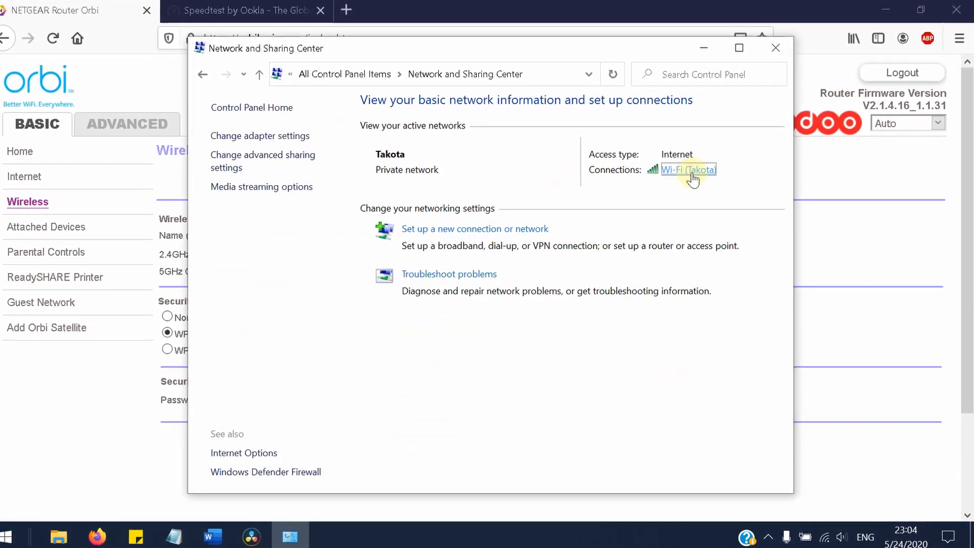
click(688, 169)
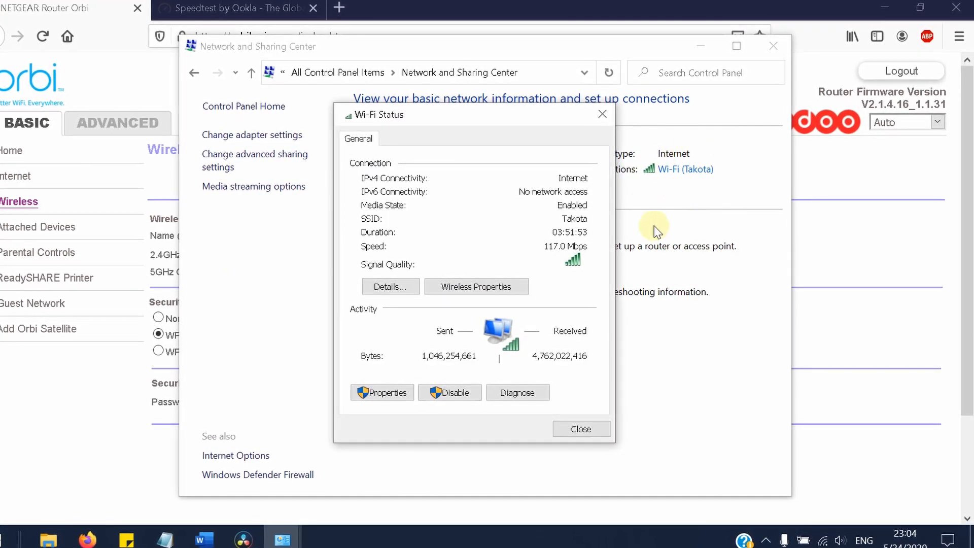
mouse_move(506, 273)
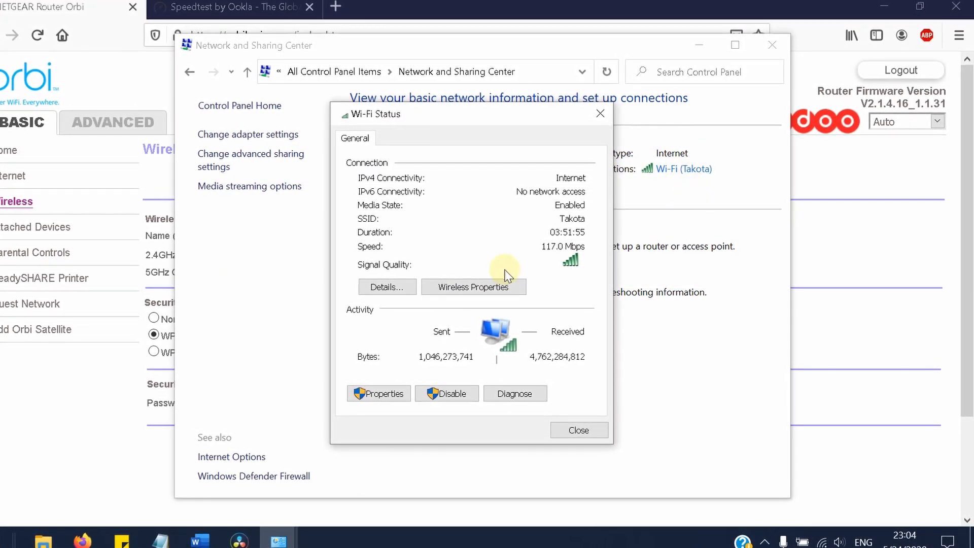
click(473, 286)
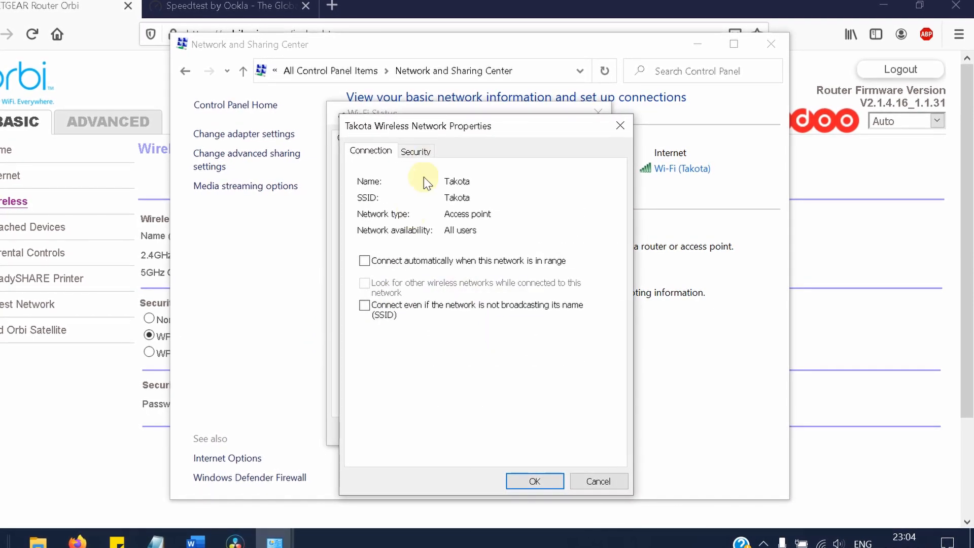
click(414, 150)
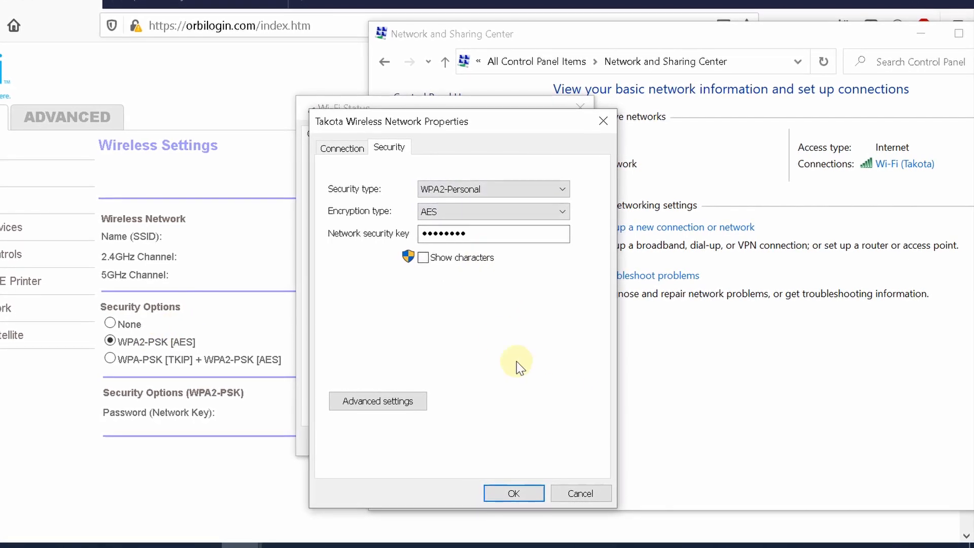
mouse_move(493, 329)
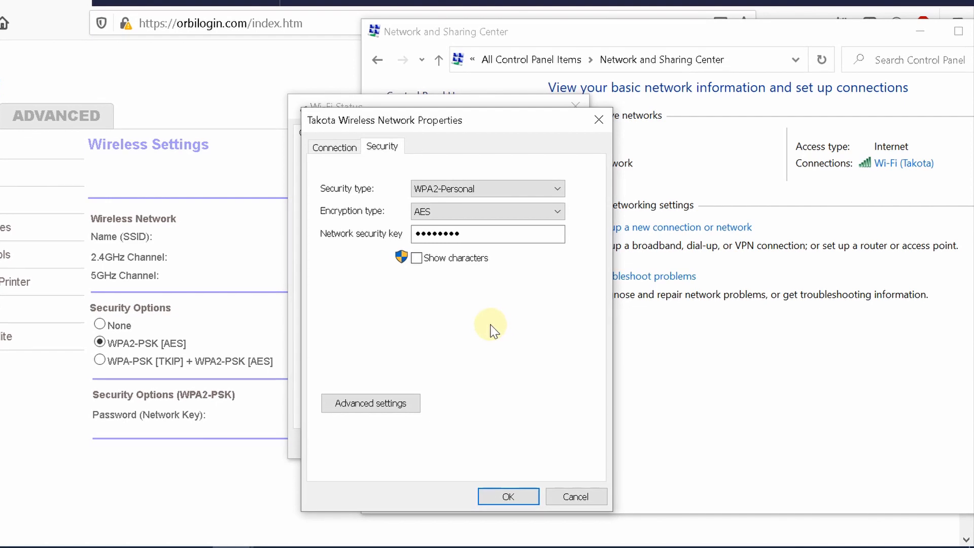
- Close the wireless network properties and the Wi-Fi status window
click(575, 496)
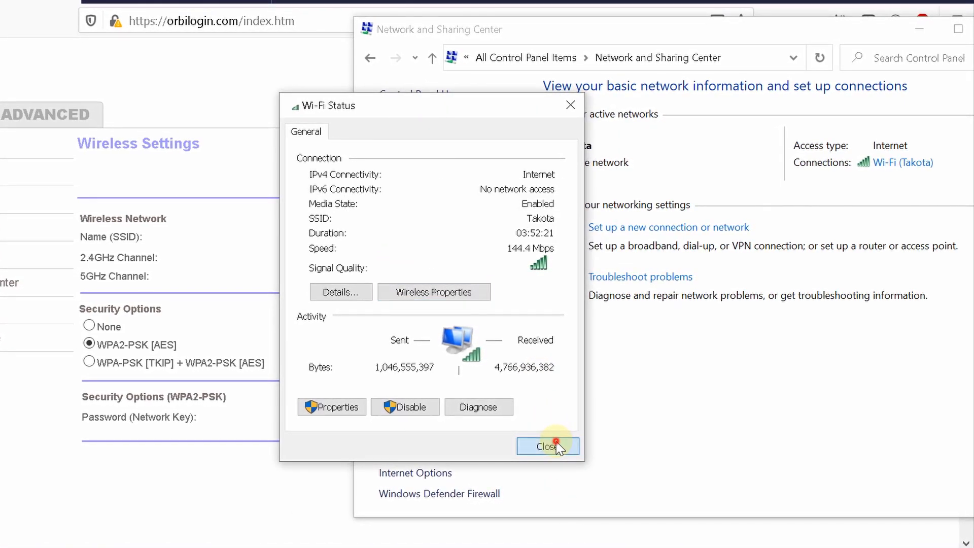
click(547, 446)
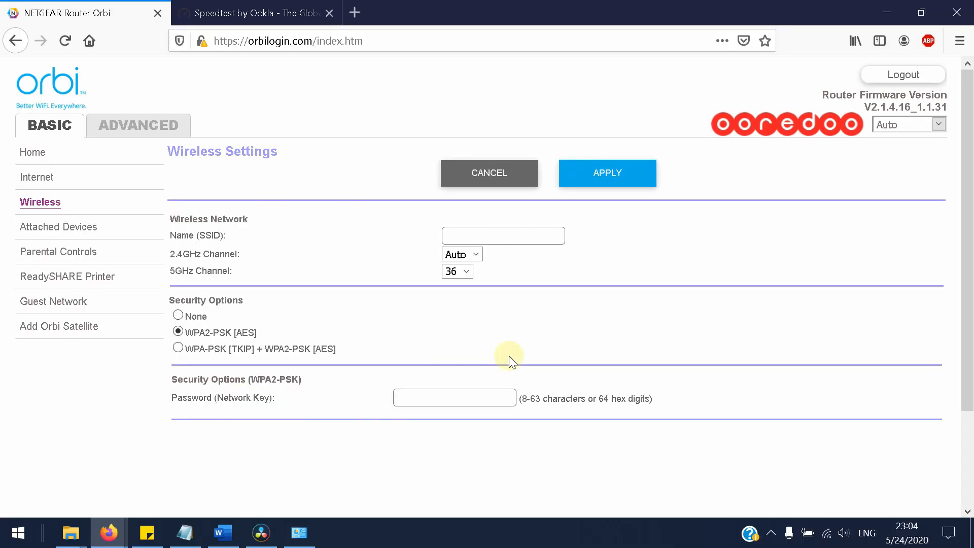
mouse_move(151, 207)
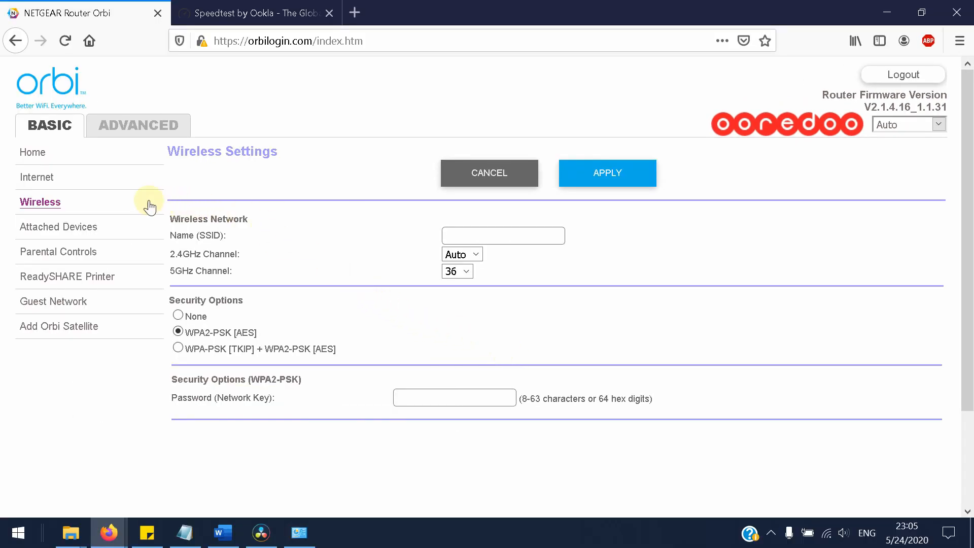
mouse_move(67, 230)
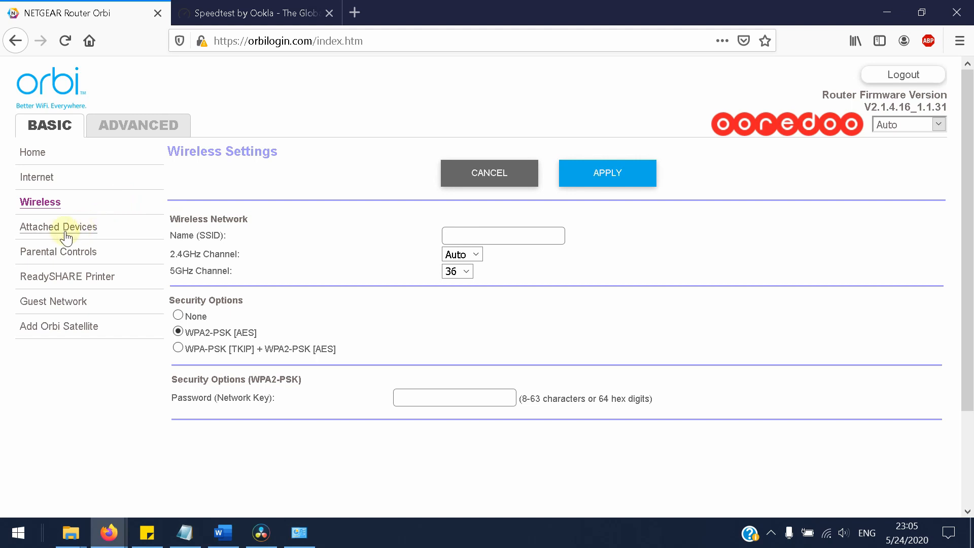
- Show the Attached Devices page listing the satellite and client devices
click(59, 226)
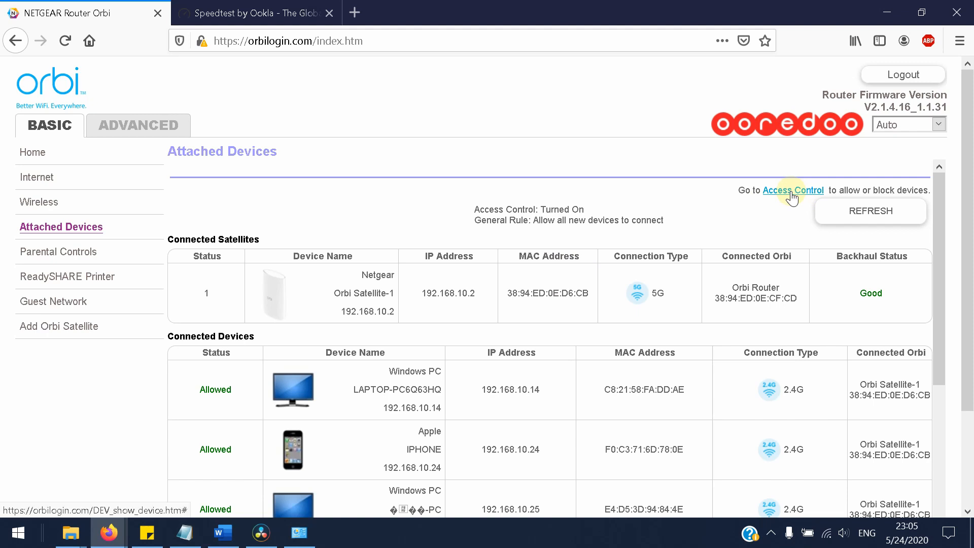
- Review the Access Control list of allowed devices, then log out of the router admin
click(793, 190)
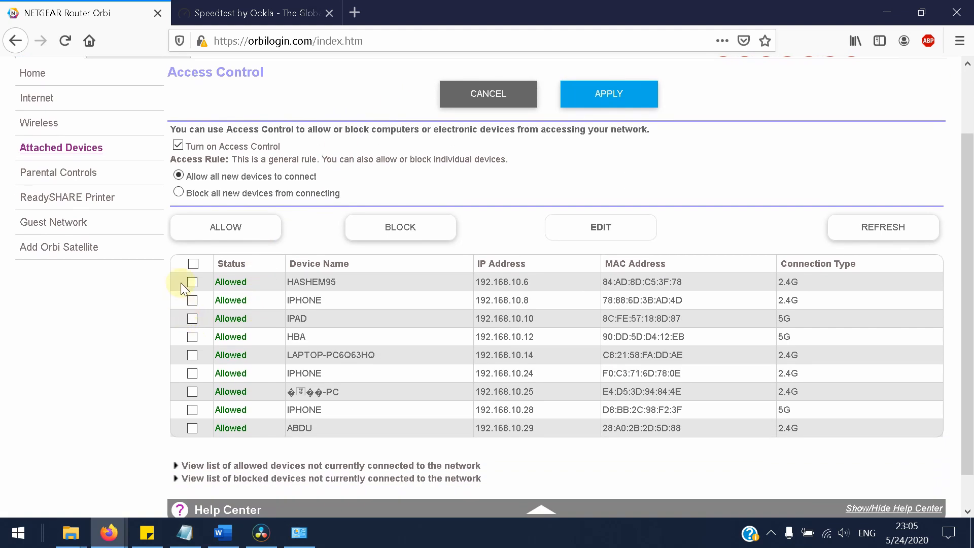
mouse_move(192, 448)
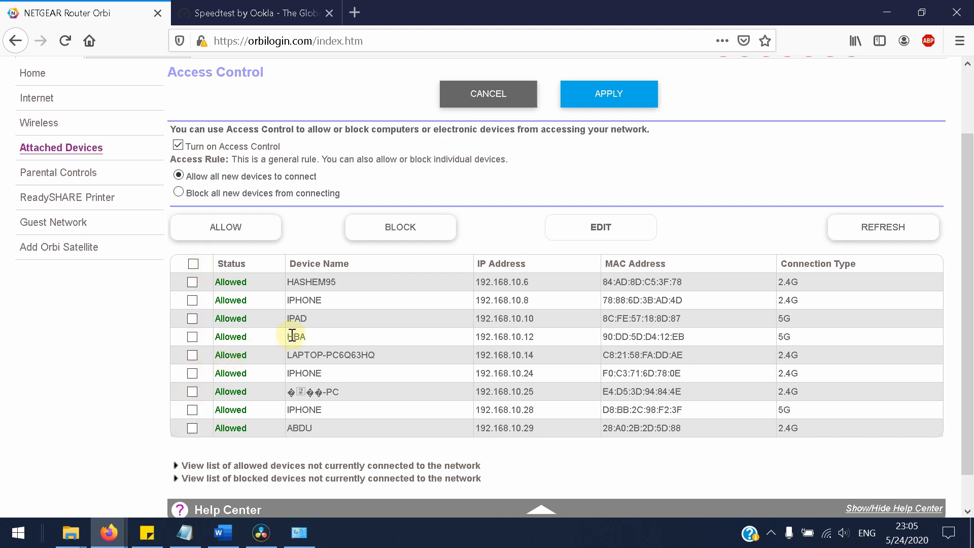
mouse_move(544, 185)
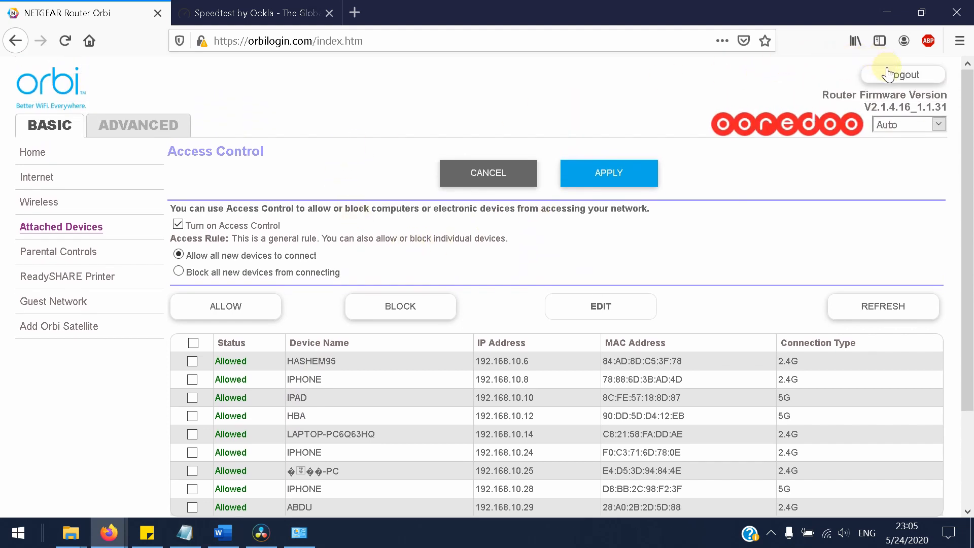
click(902, 75)
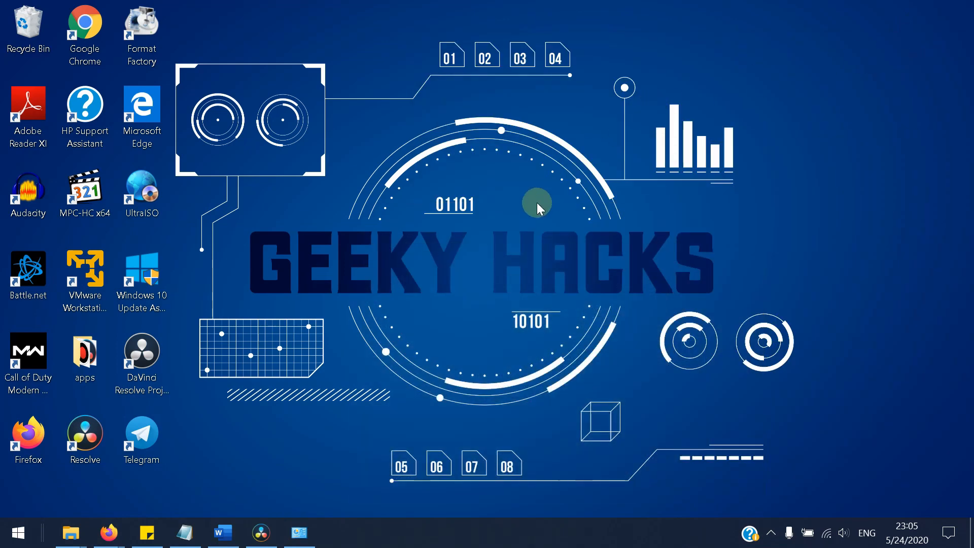
mouse_move(543, 190)
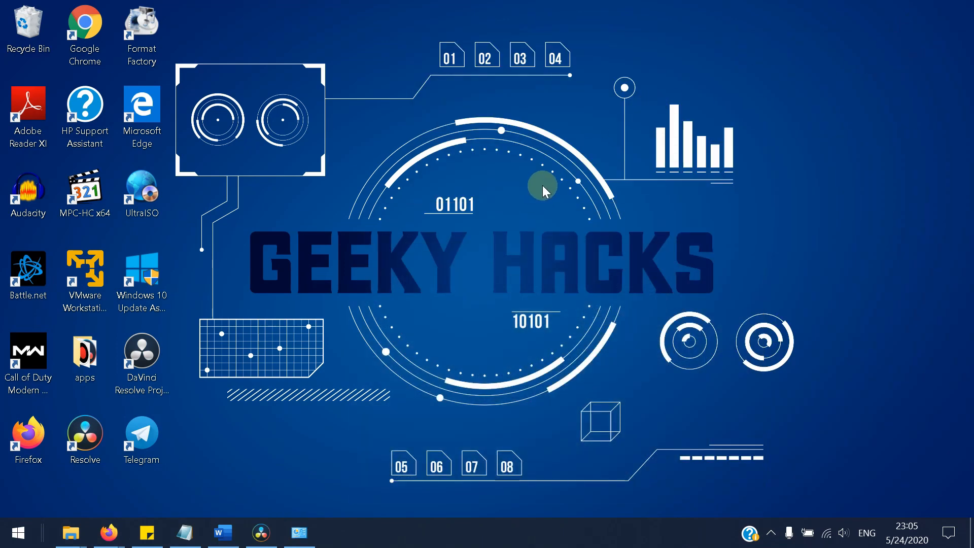